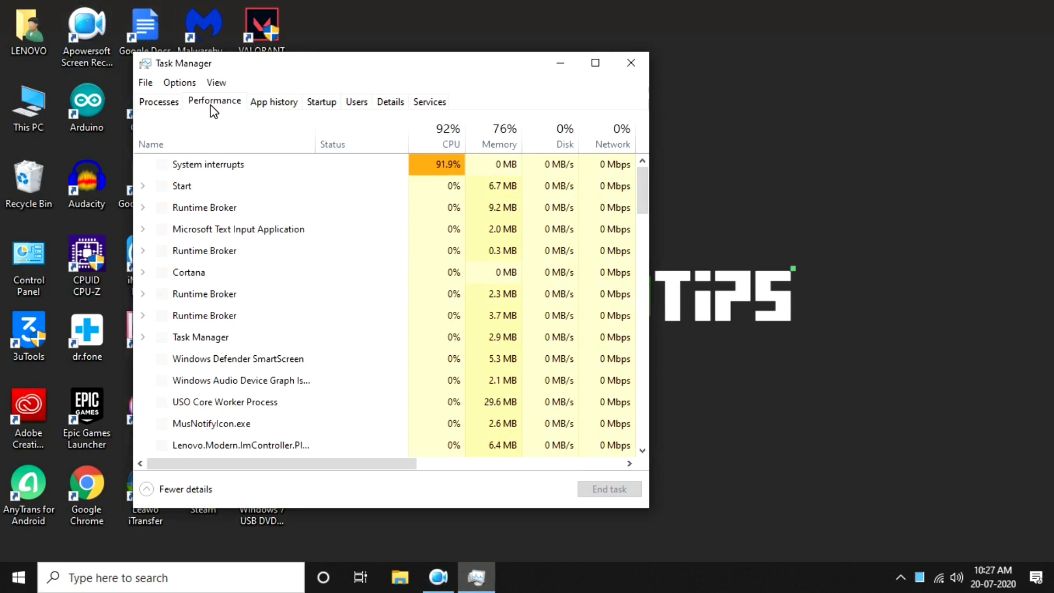
- Show the Performance overview with CPU utilisation and processor details
left_click(215, 100)
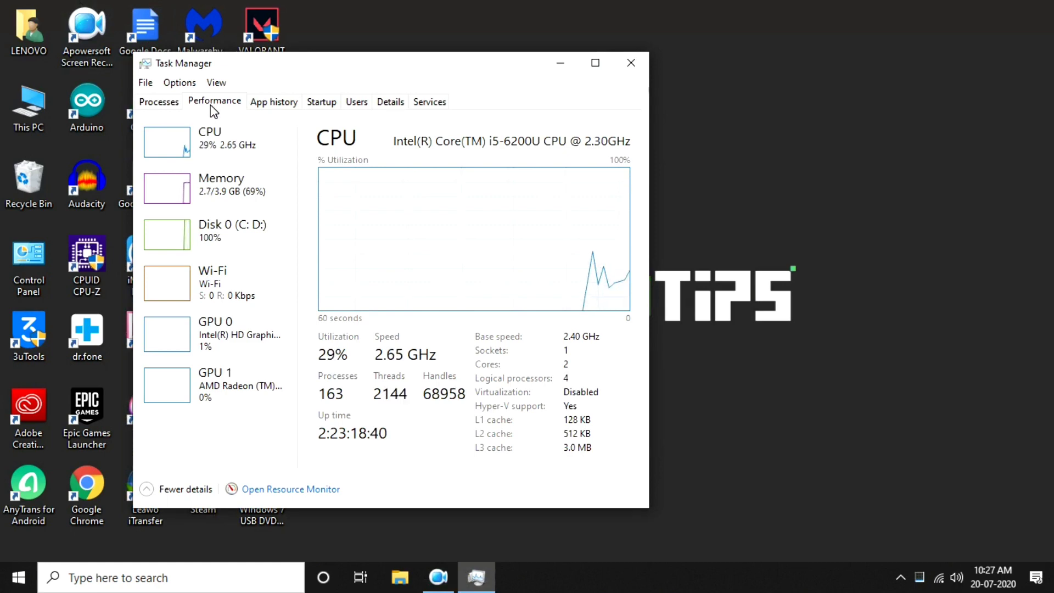
mouse_move(254, 133)
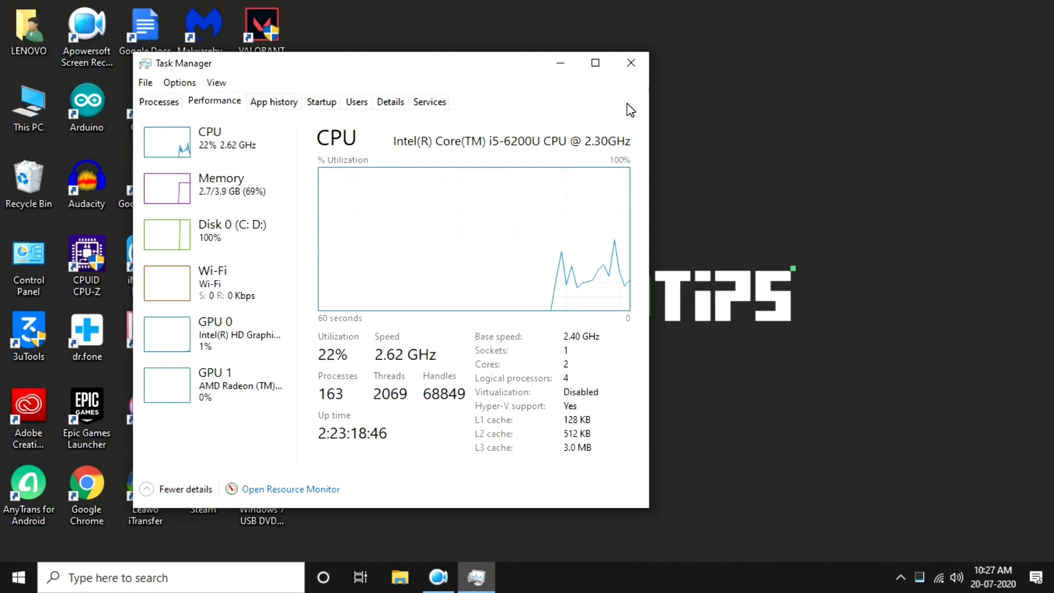
- Close Task Manager, then bring up and dismiss the Start menu without choosing anything
left_click(630, 62)
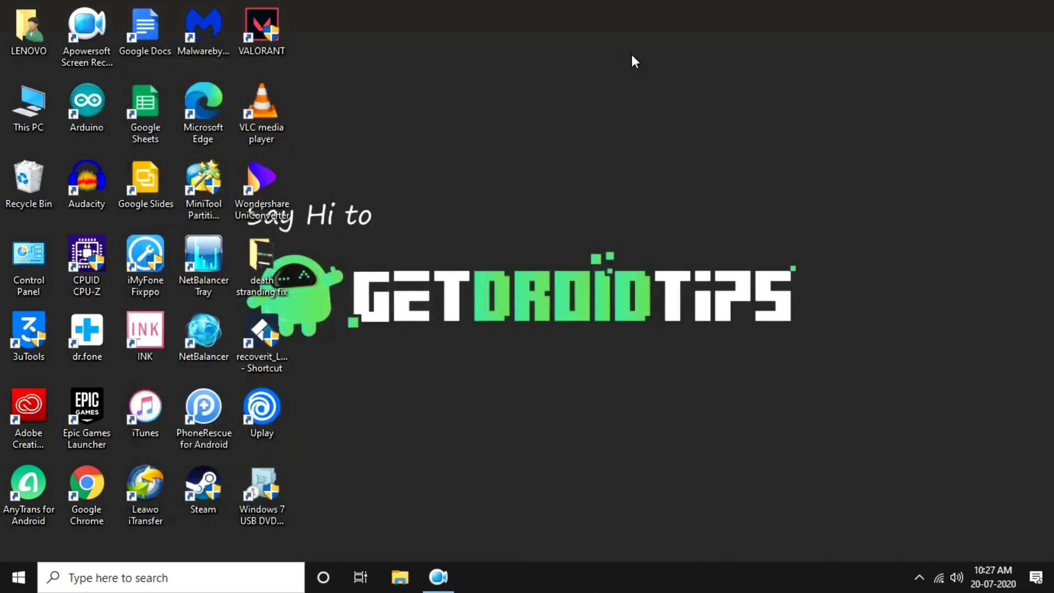
mouse_move(14, 577)
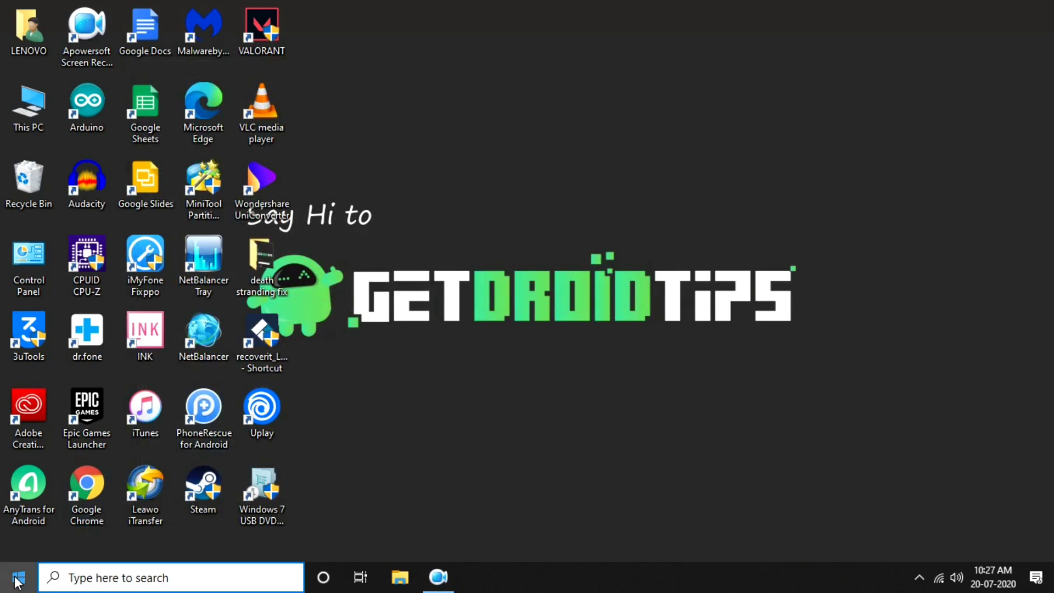
left_click(16, 577)
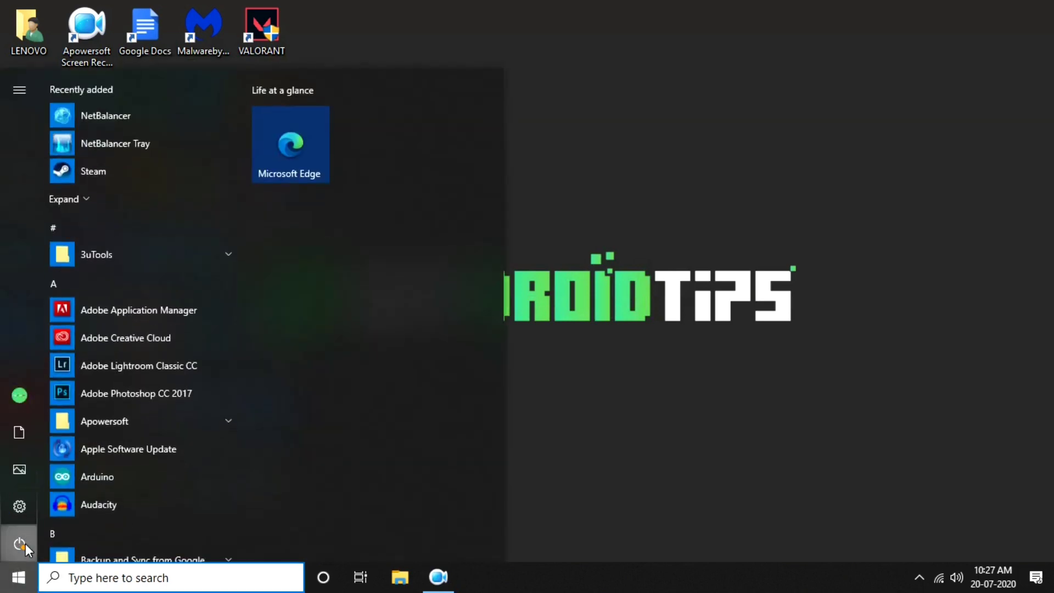
left_click(18, 544)
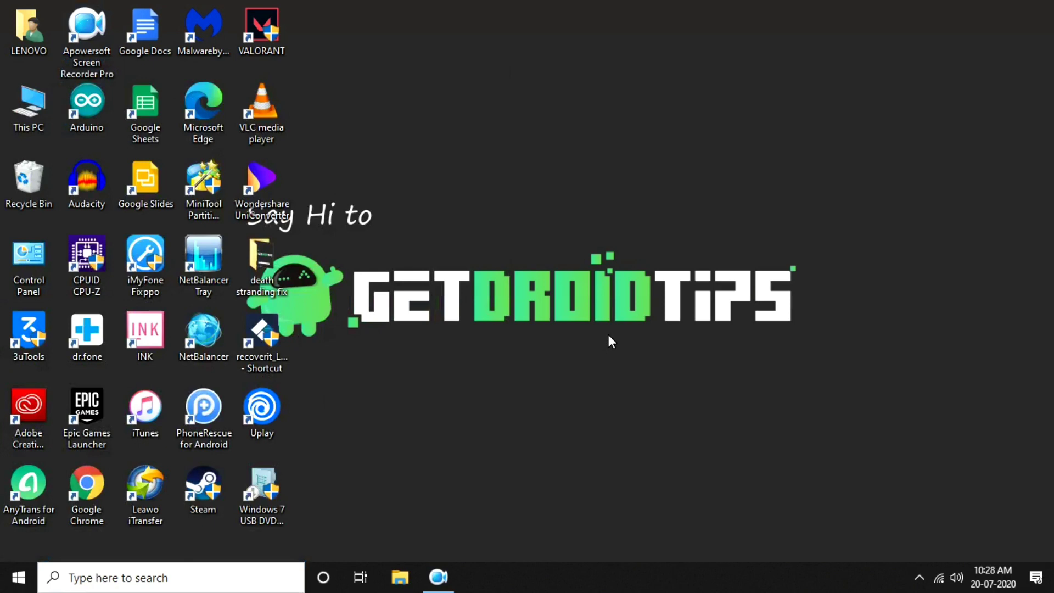
mouse_move(172, 514)
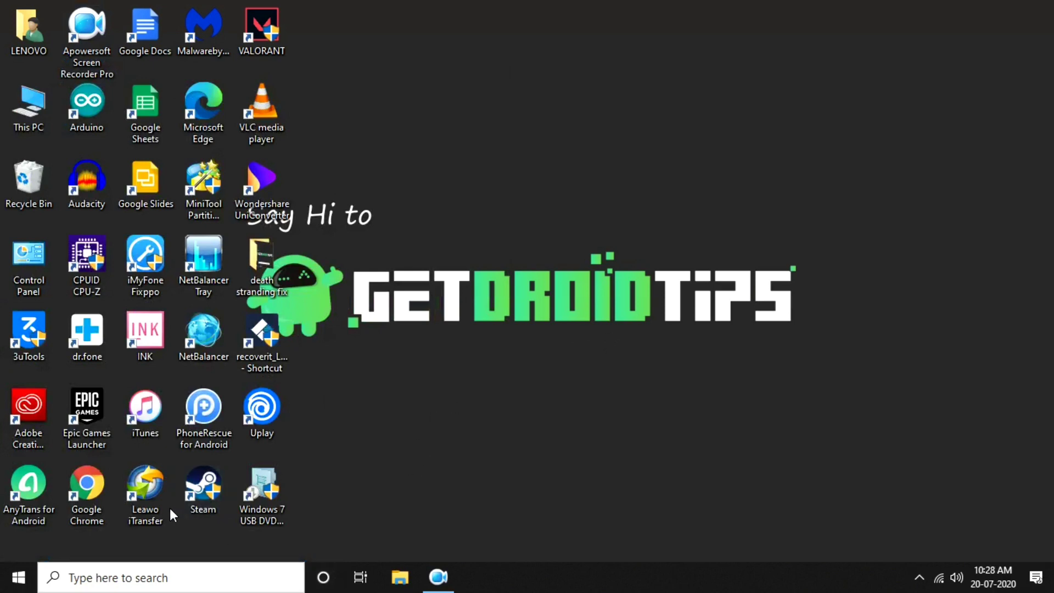
- Search from the taskbar for 'windows PowerShell', listing Windows Update settings among results
left_click(171, 577)
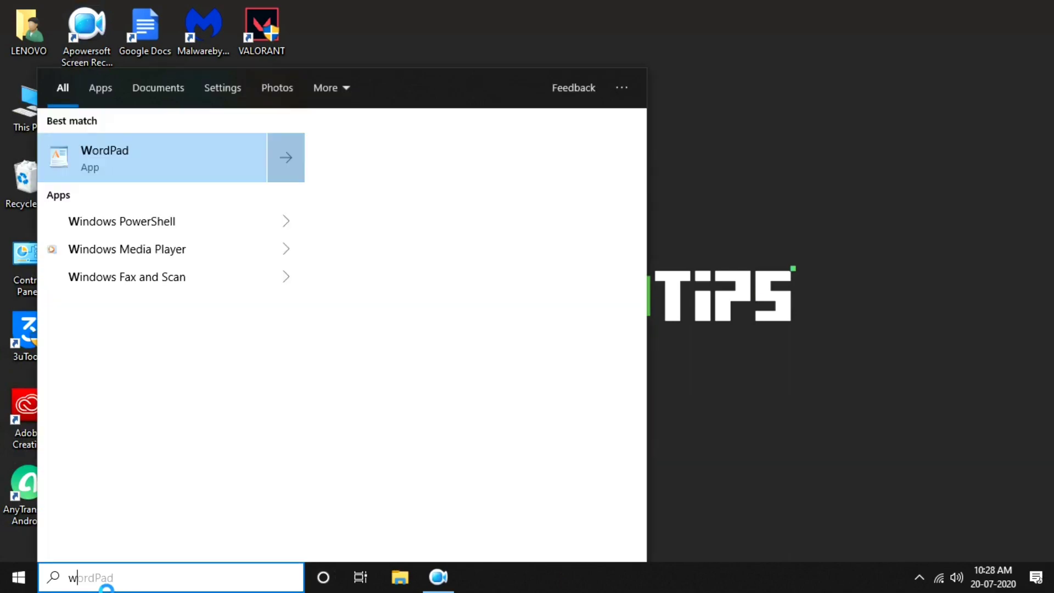
type("windows PowerShell")
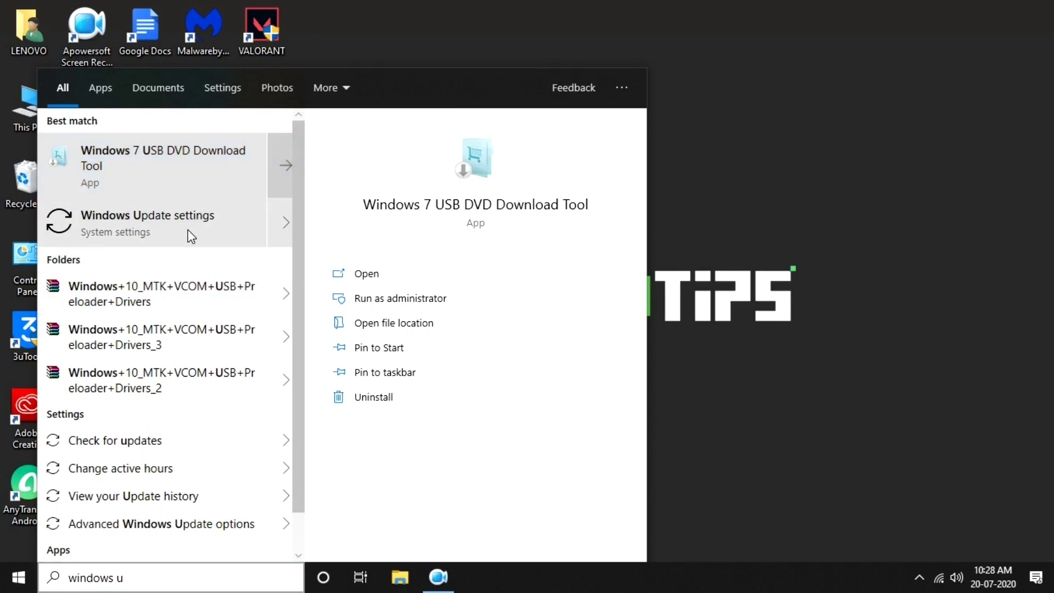
- Bring up the Windows Update settings page showing two cumulative updates pending restart
left_click(147, 215)
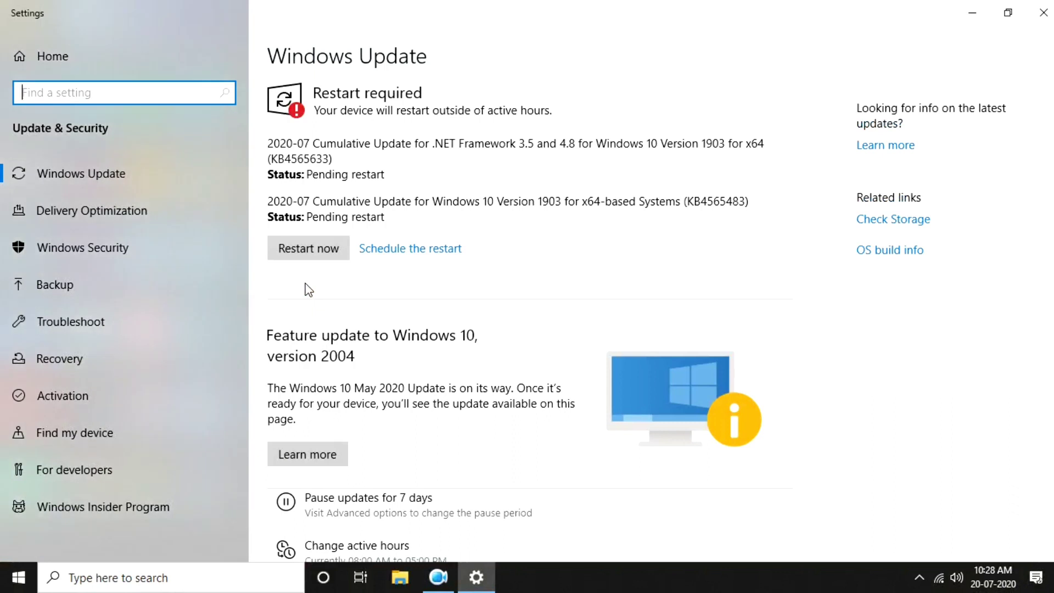
mouse_move(361, 272)
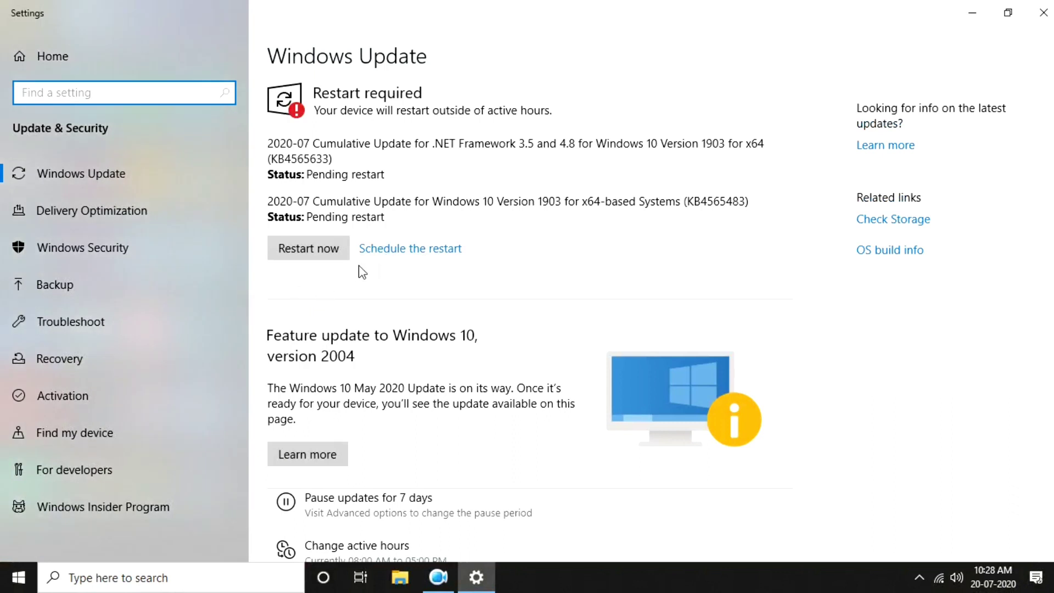
mouse_move(447, 80)
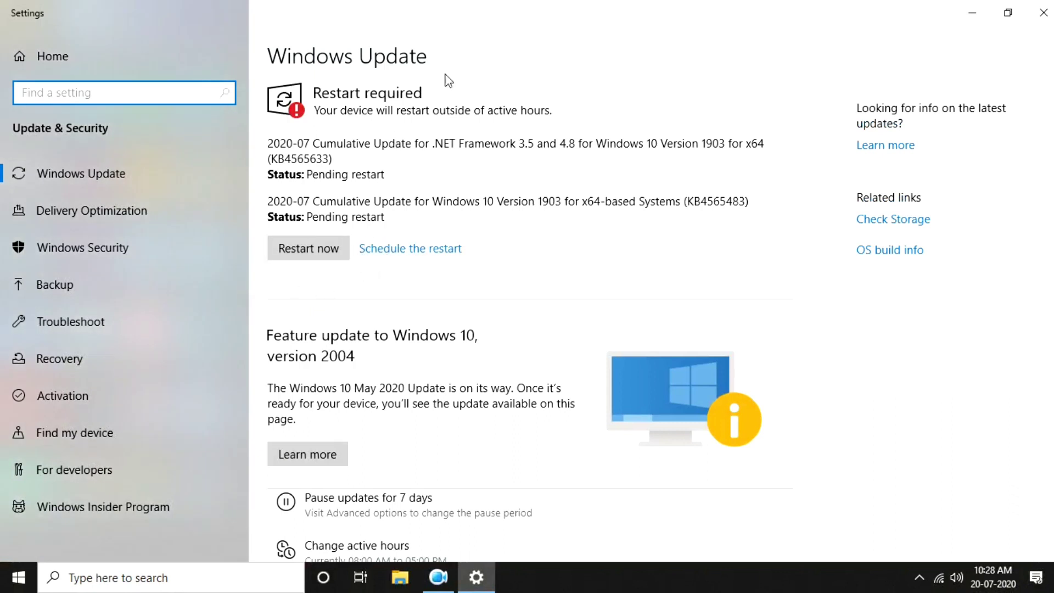